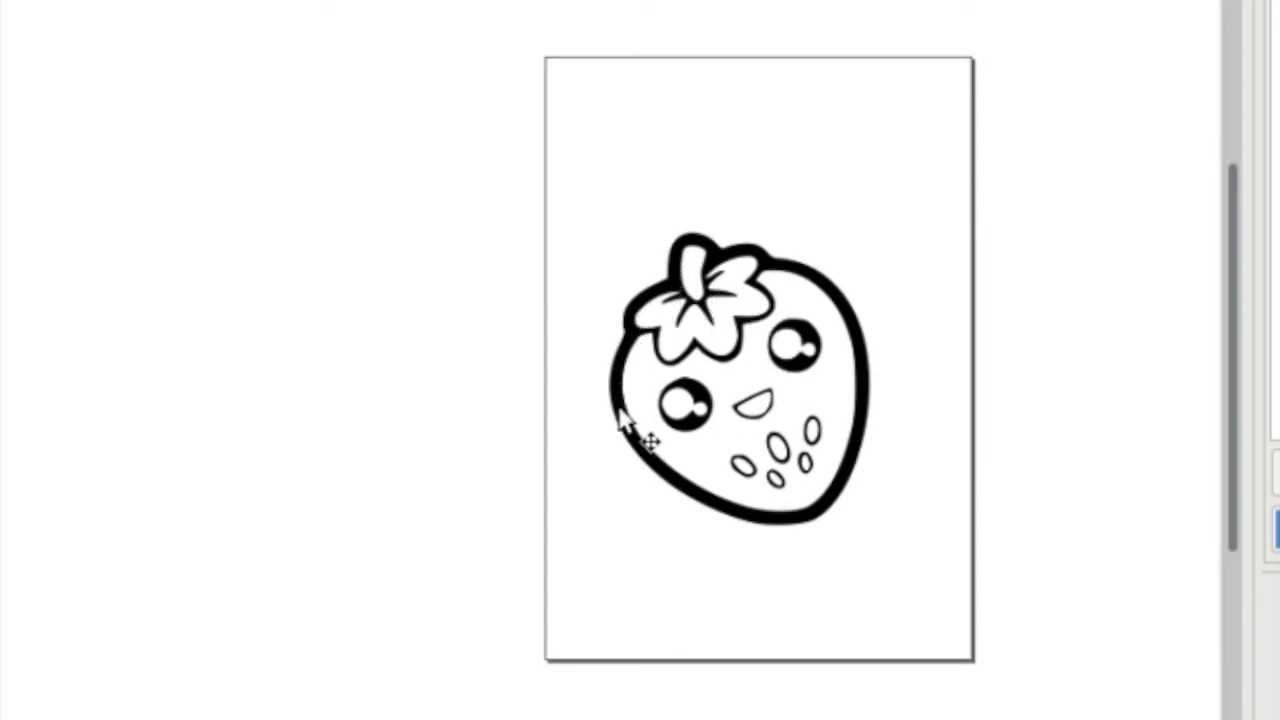
mouse_move(624, 462)
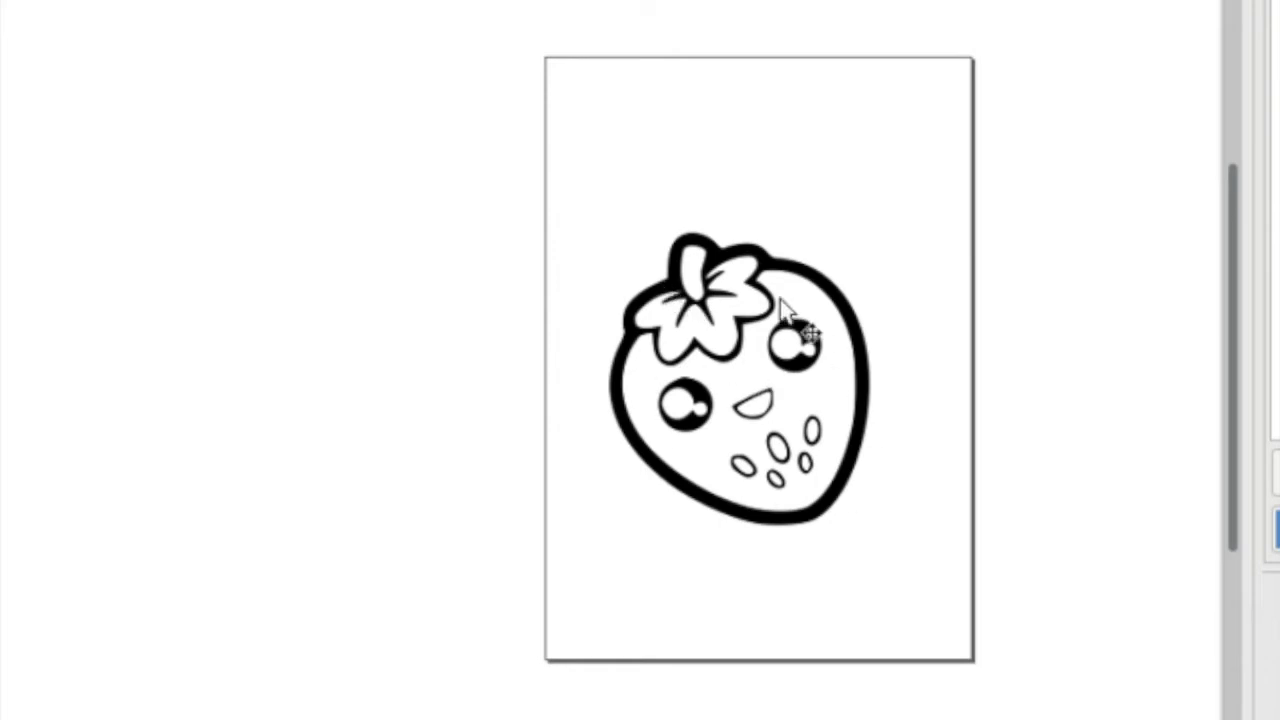
Step: Duplicate the strawberry drawing via its right-click menu
right_click(790, 320)
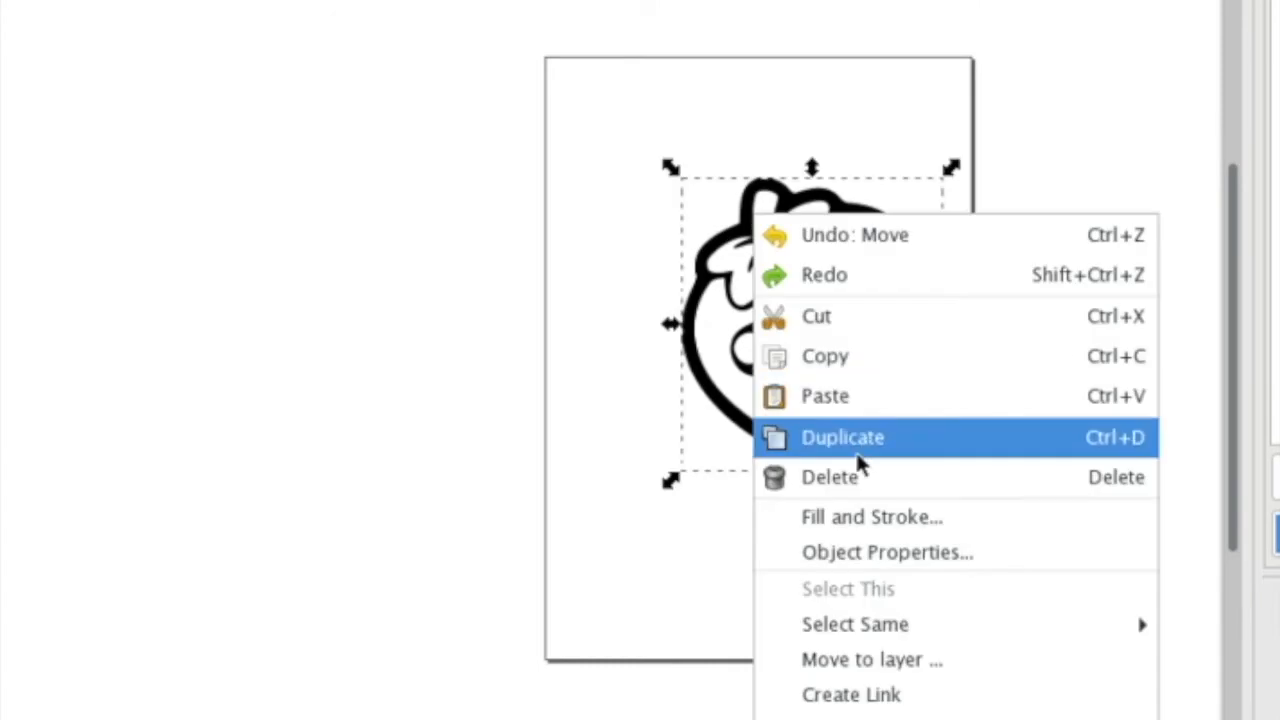
left_click(842, 436)
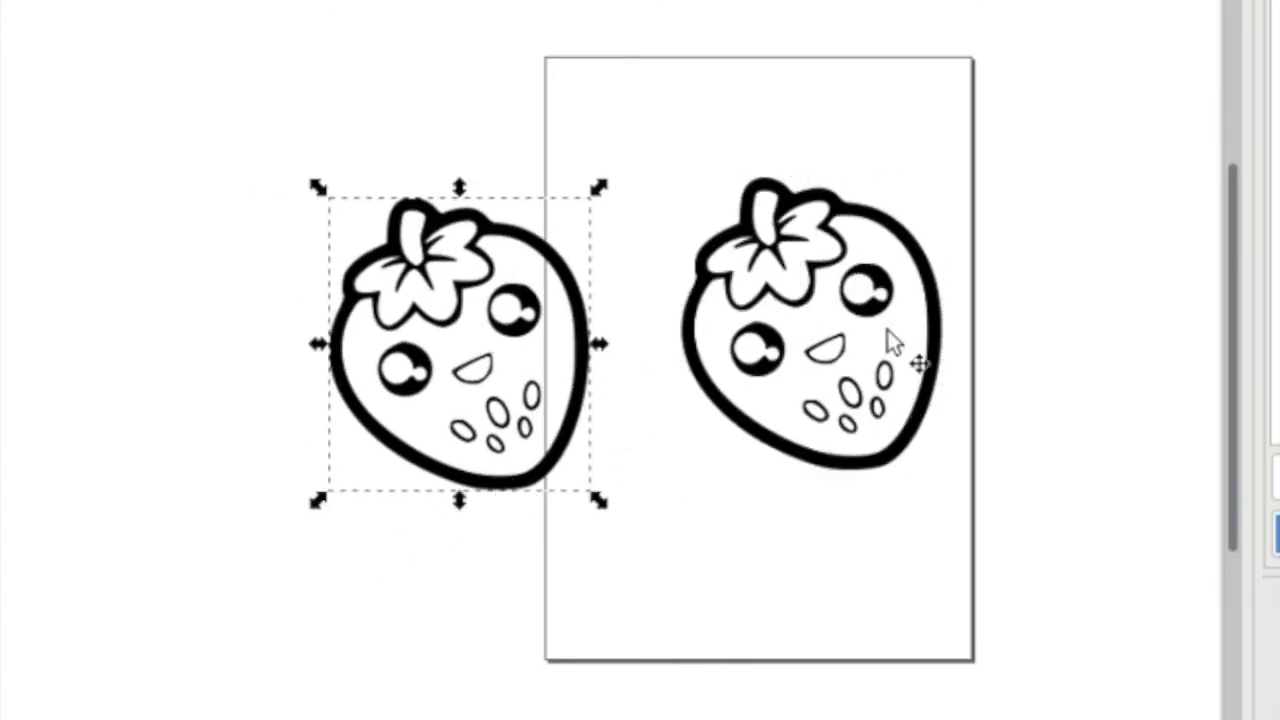
mouse_move(616, 588)
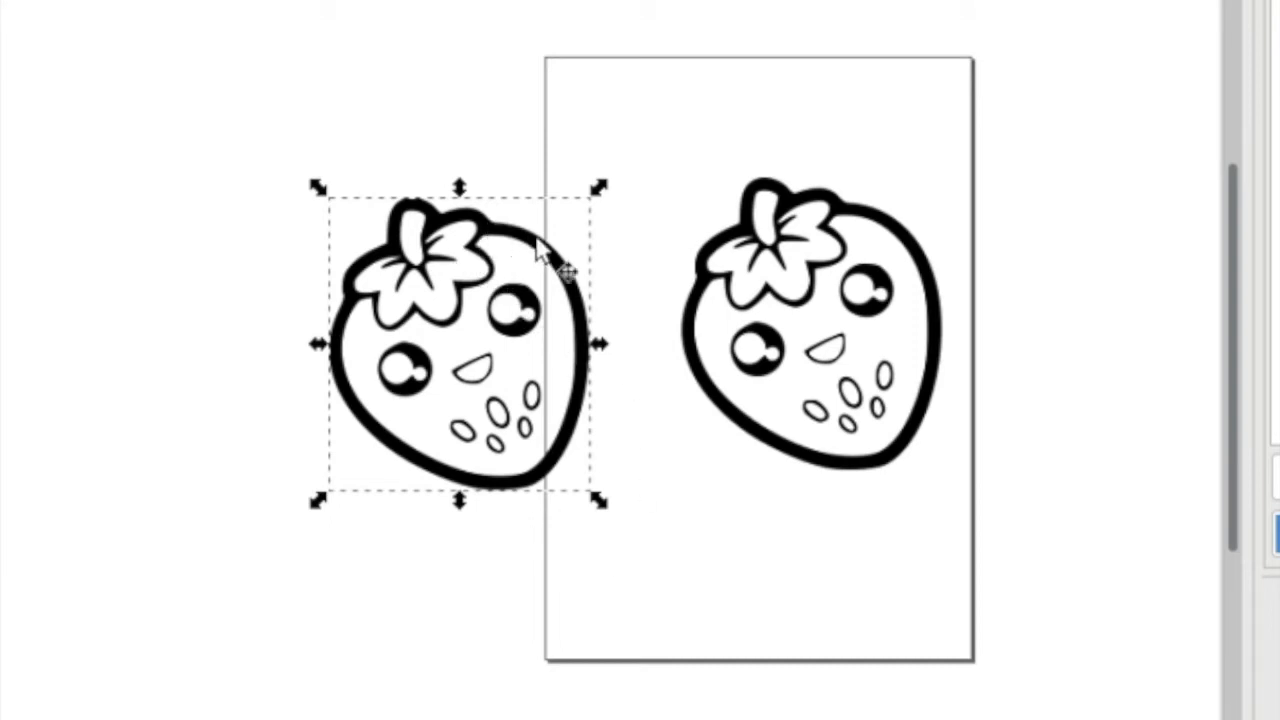
mouse_move(444, 360)
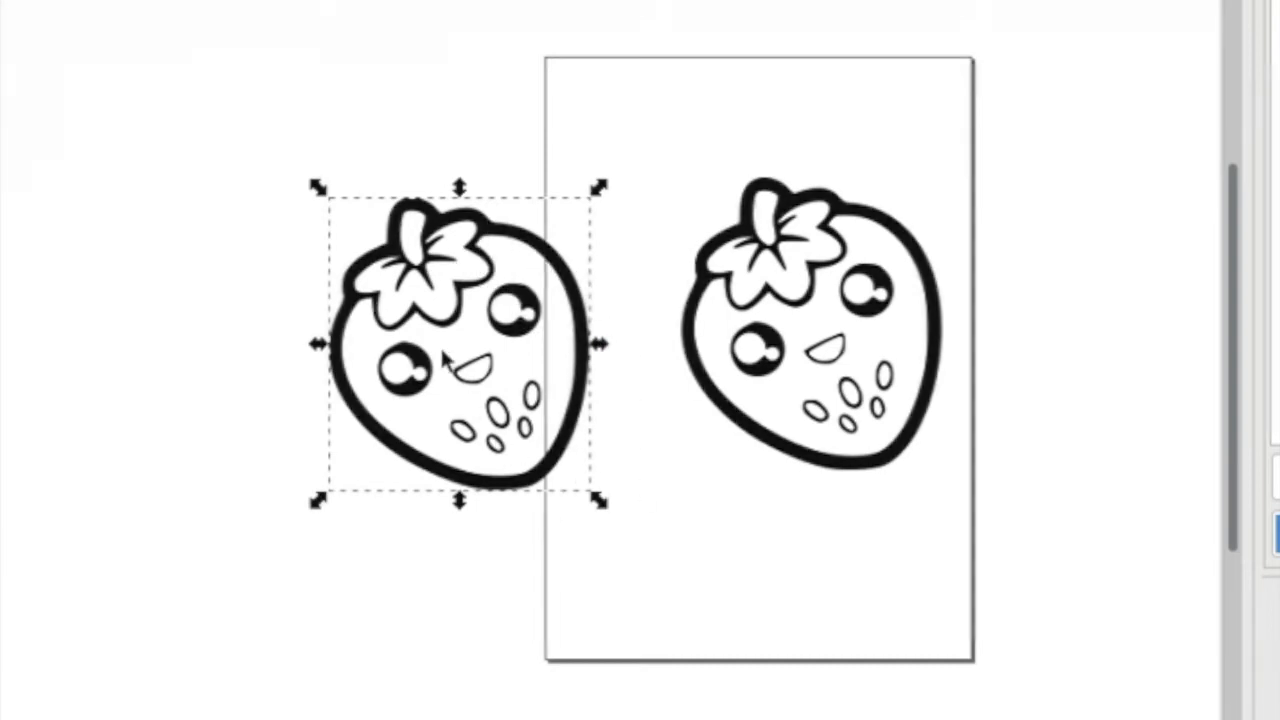
Step: Convert the strawberry copy to a path with a flat-colour stroke for the silhouette
left_click(240, 56)
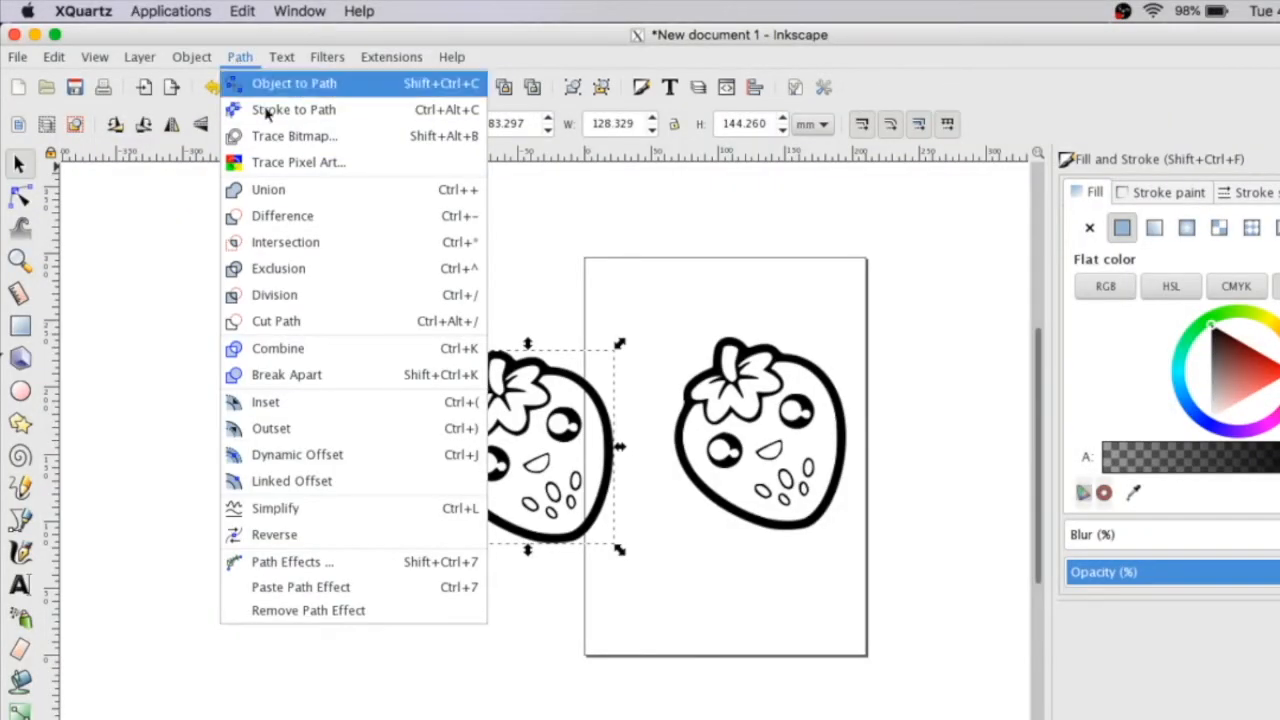
left_click(268, 188)
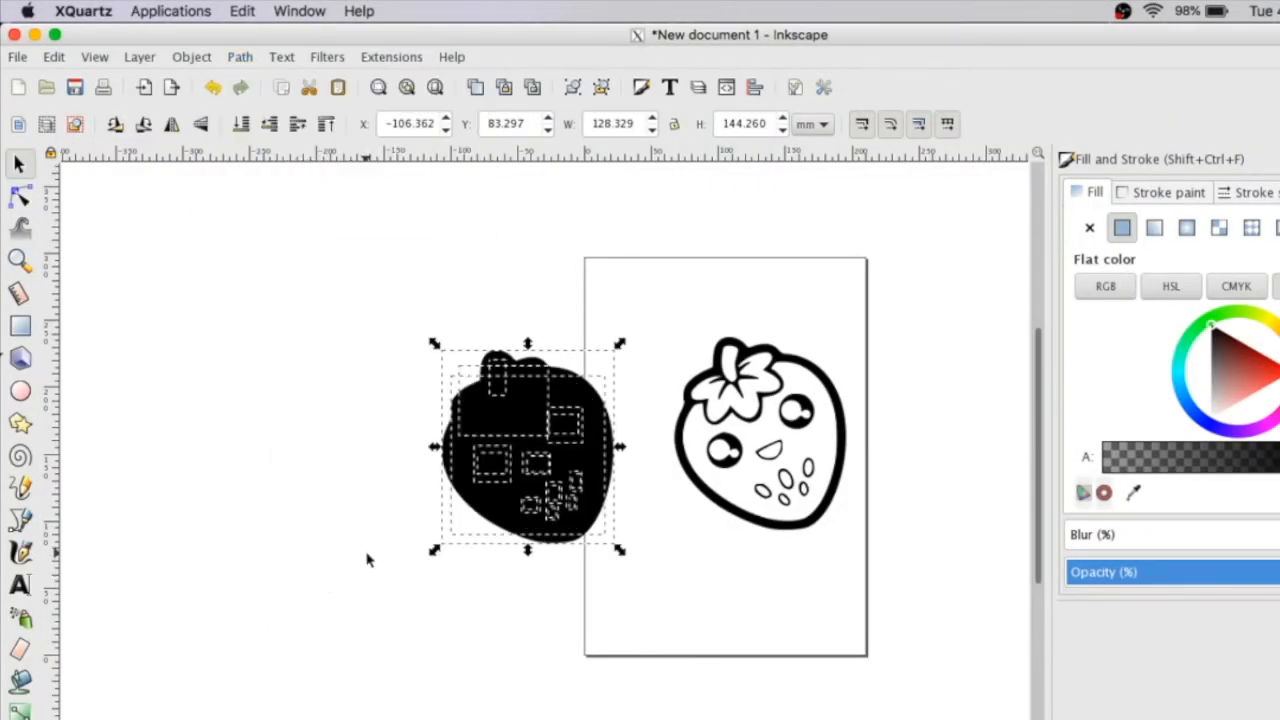
mouse_move(496, 572)
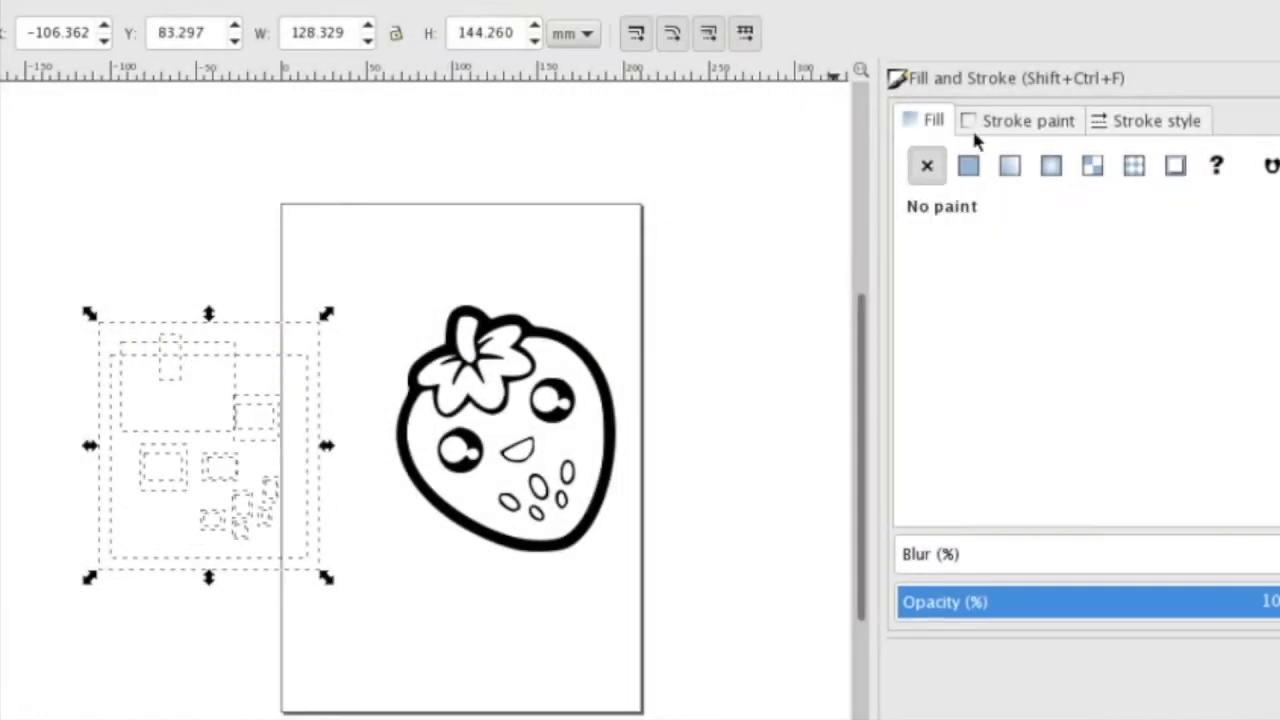
left_click(1026, 120)
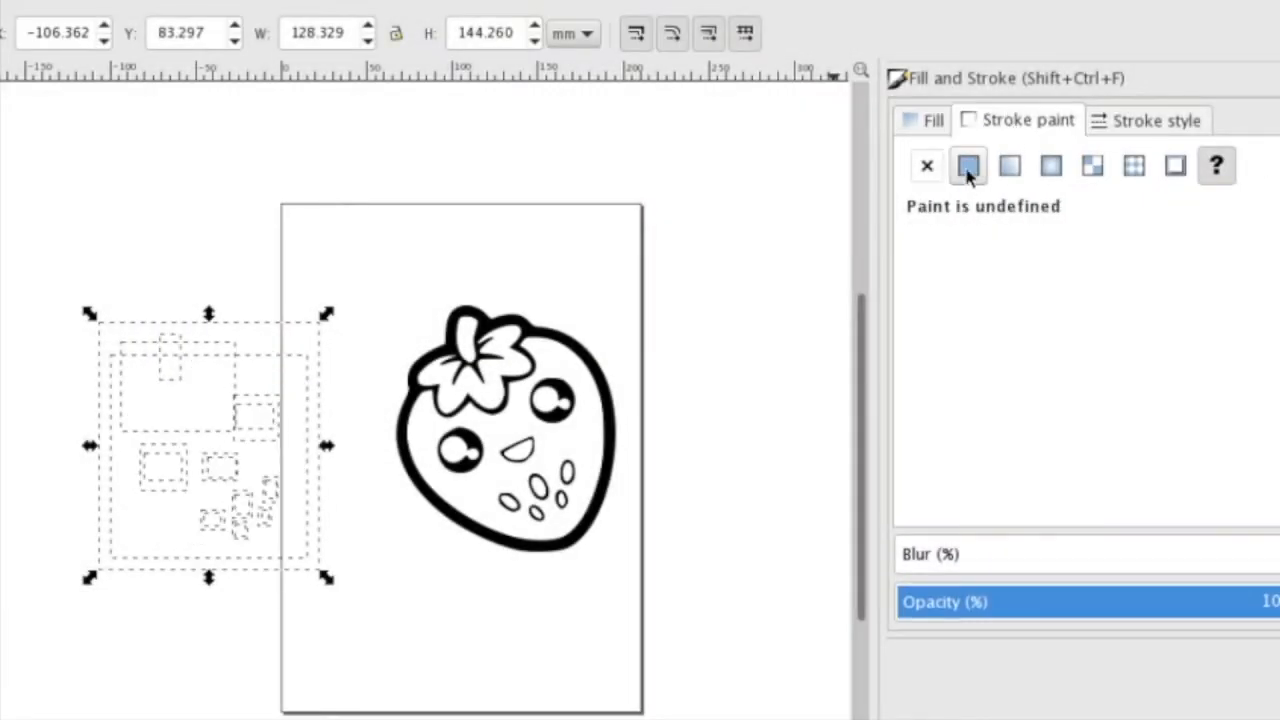
left_click(968, 166)
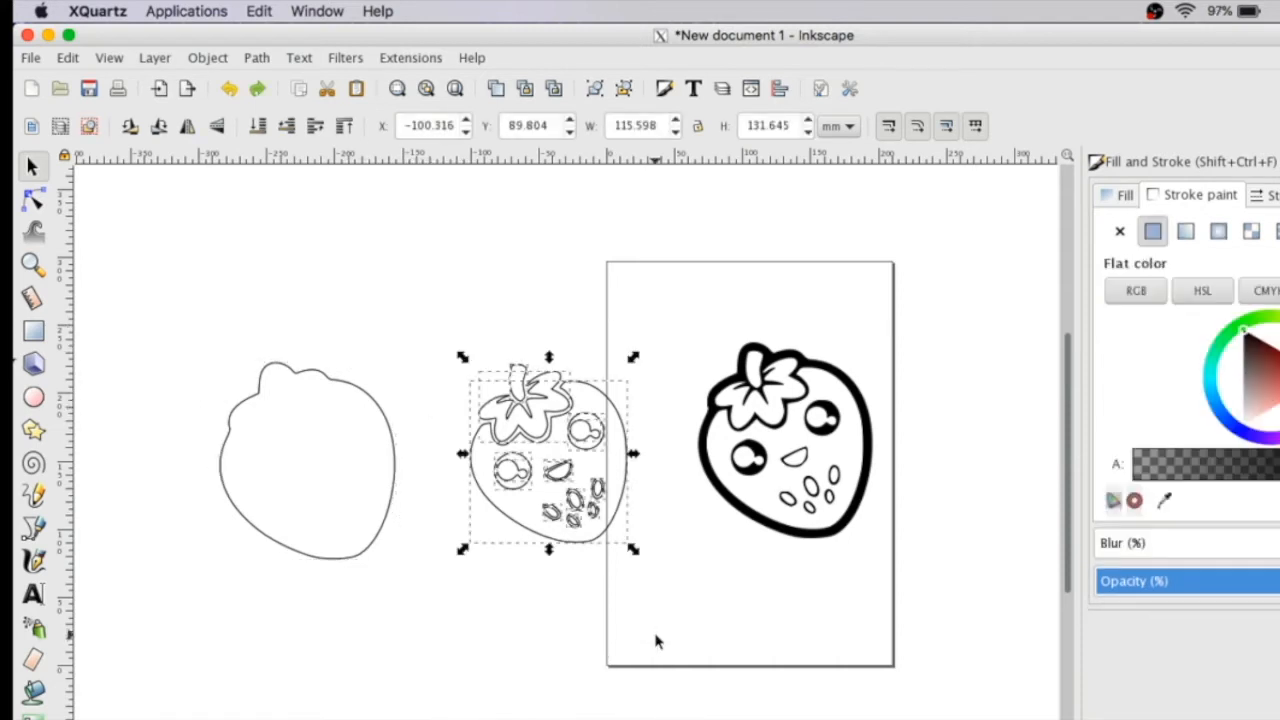
Step: Delete the leftover copy and move the red outline over the original strawberry
key("Delete")
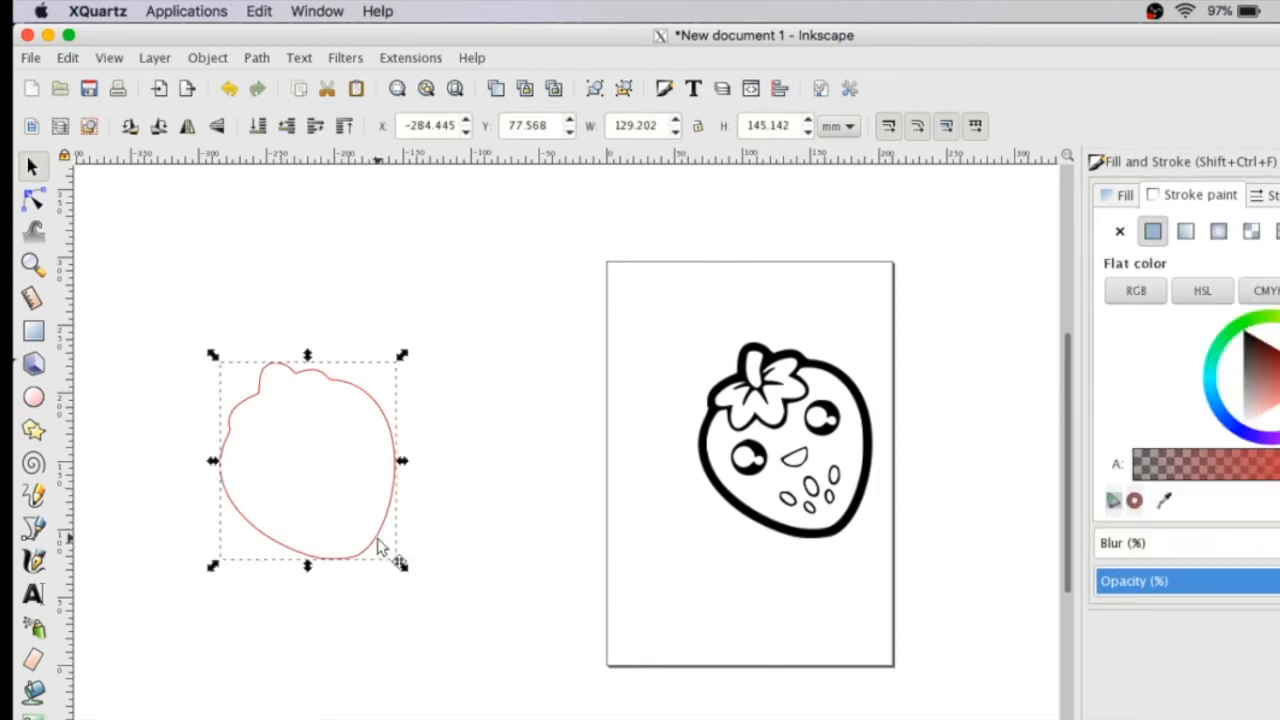
left_click_drag(308, 460, 810, 450)
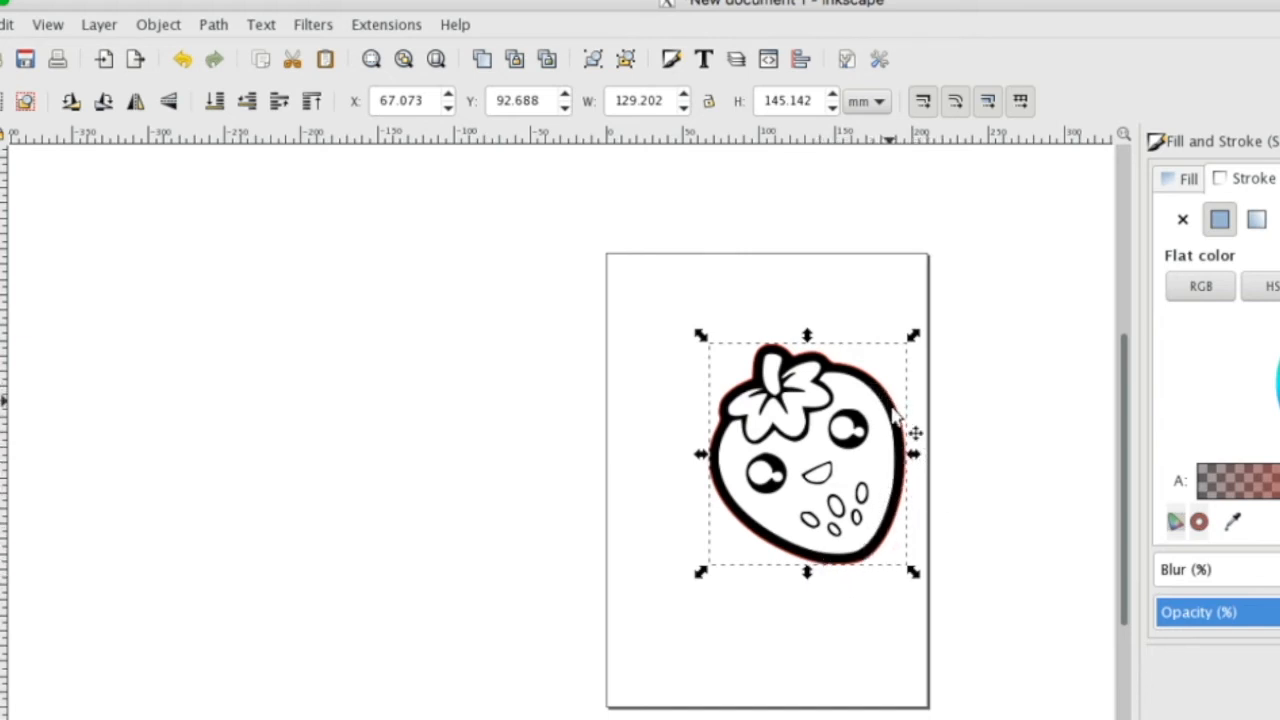
mouse_move(856, 556)
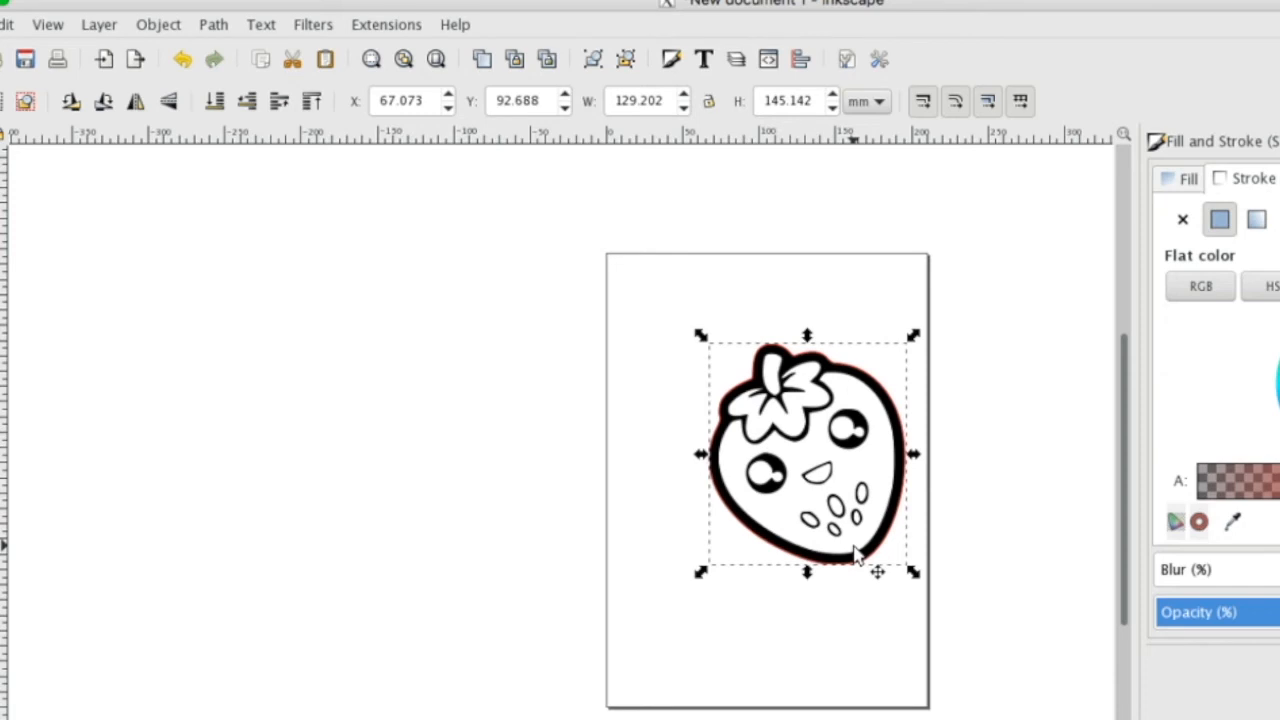
Step: Apply Path > Dynamic Offset to the red outline for a margin around the strawberry
left_click(212, 24)
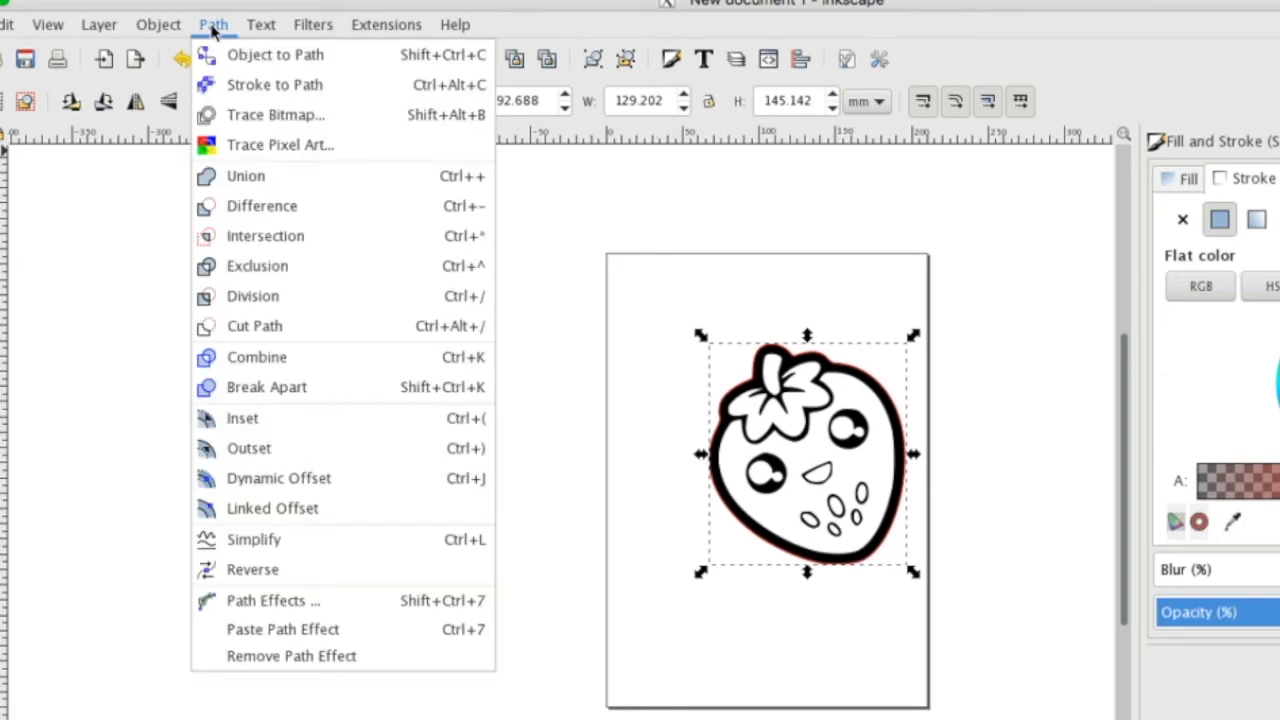
mouse_move(280, 478)
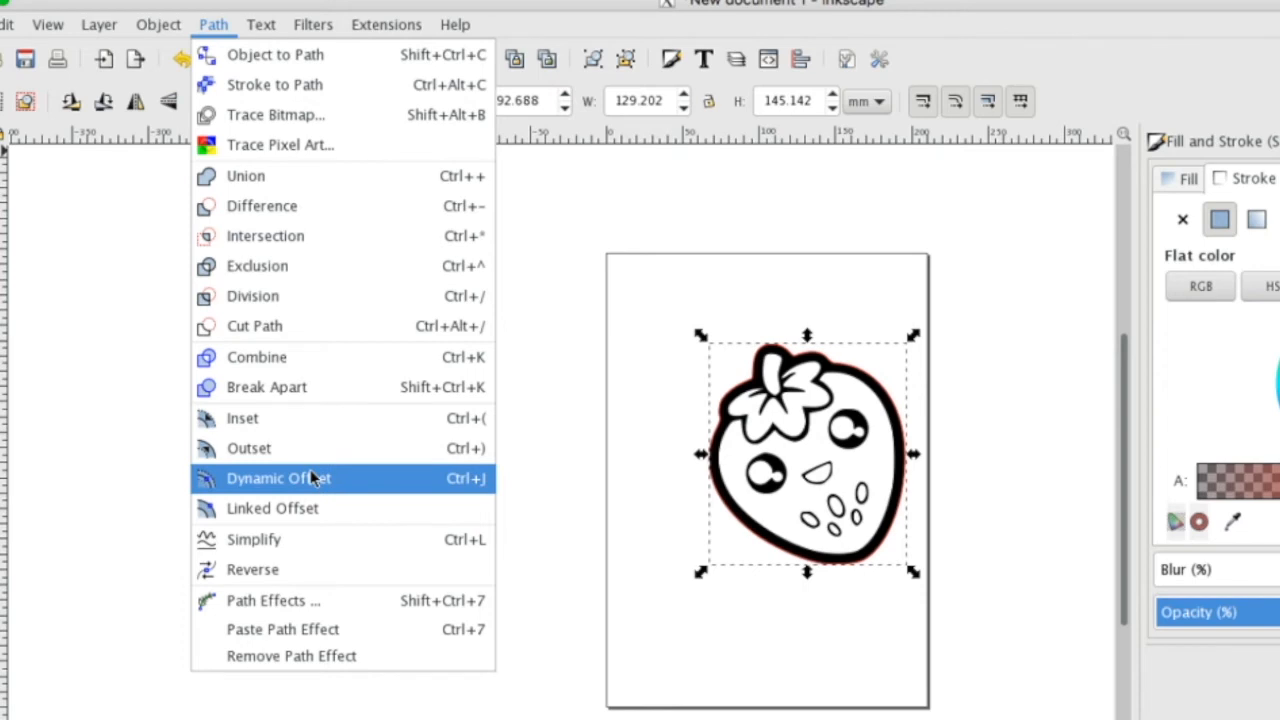
left_click(278, 478)
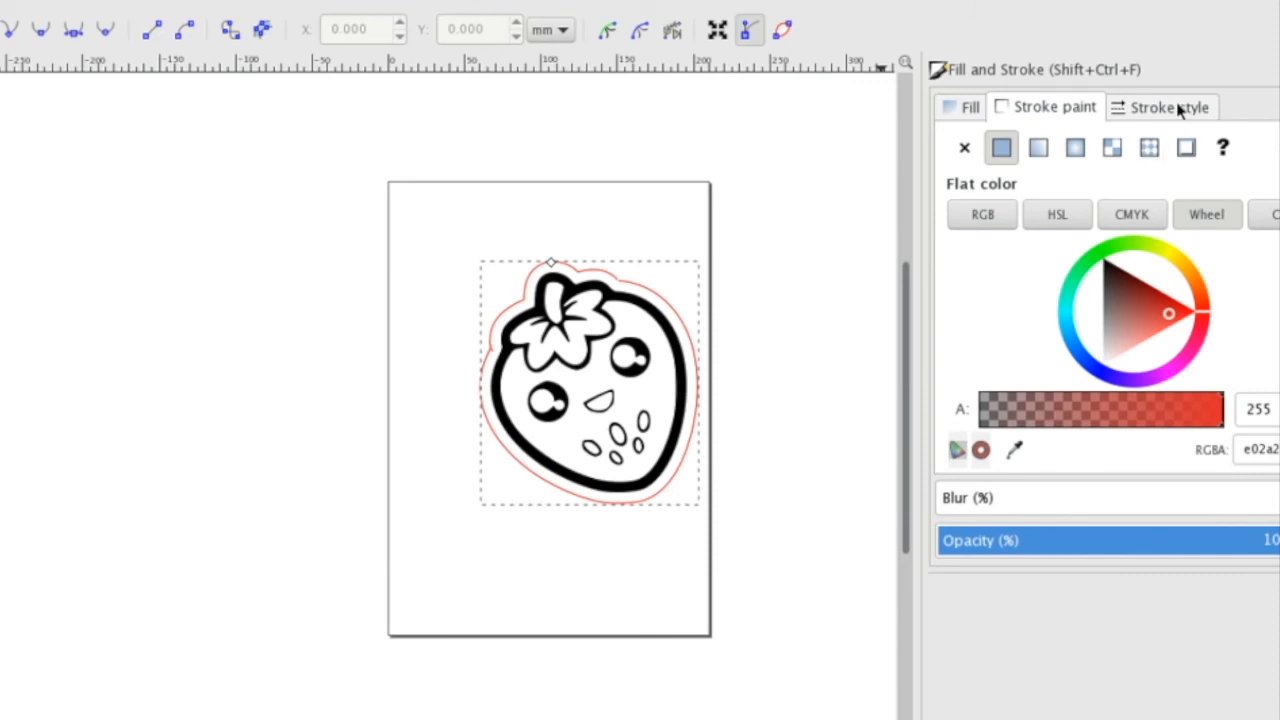
Step: Set the red cut outline's stroke width to 0.000 in (hairline)
left_click(1160, 108)
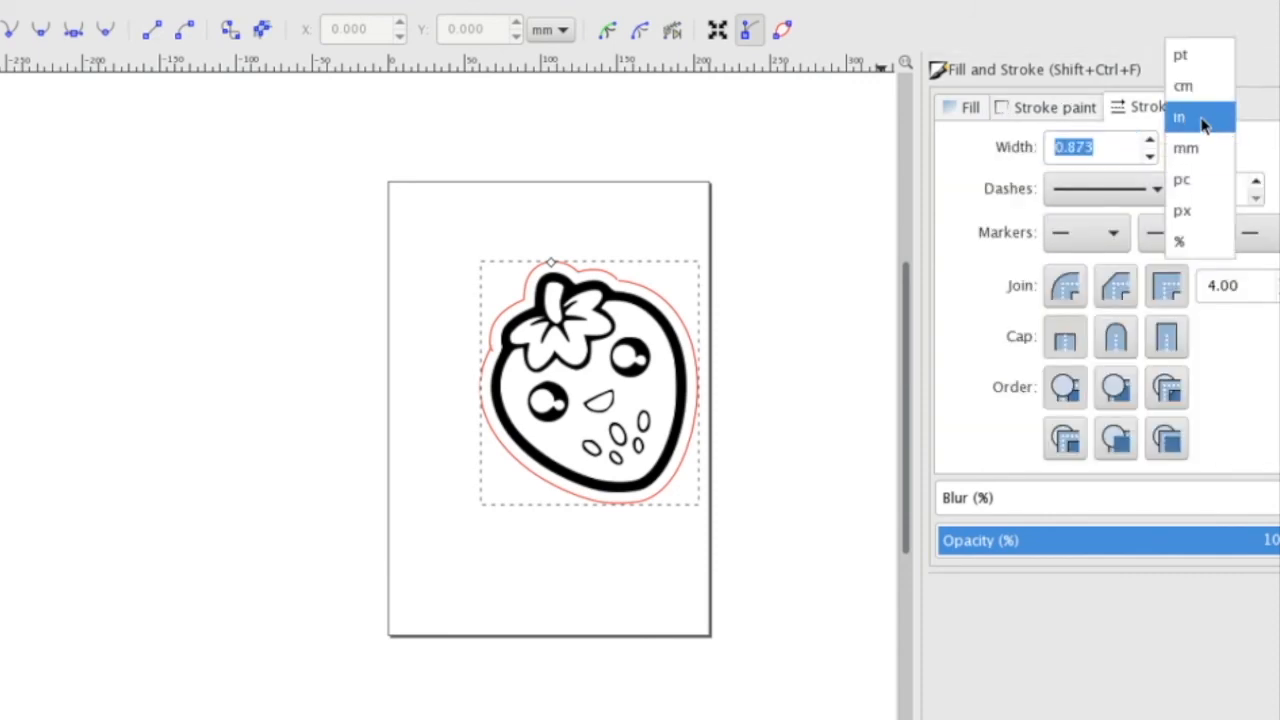
left_click(1180, 116)
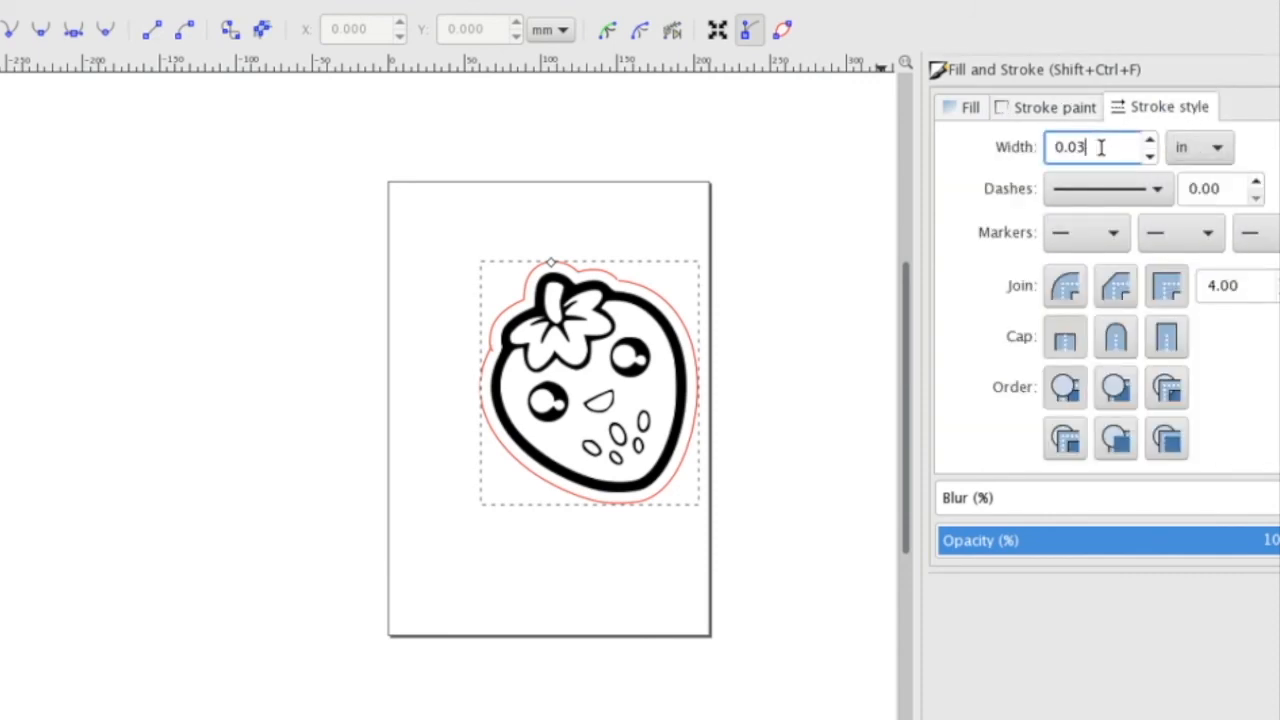
type("0.000")
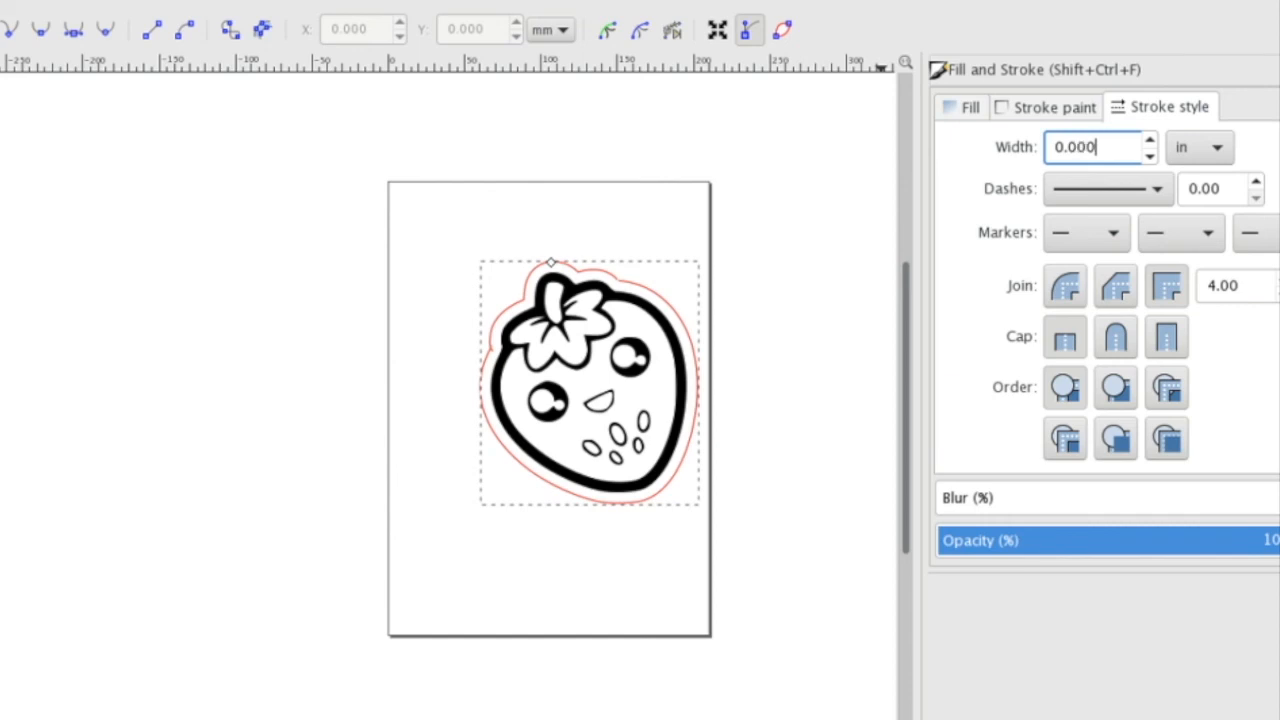